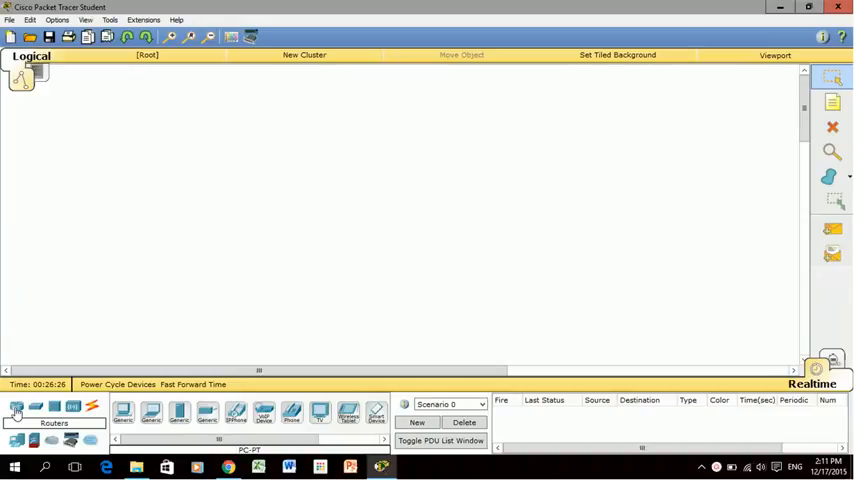
# Browse the router models, then return to the end-device PC models
pyautogui.click(16, 407)
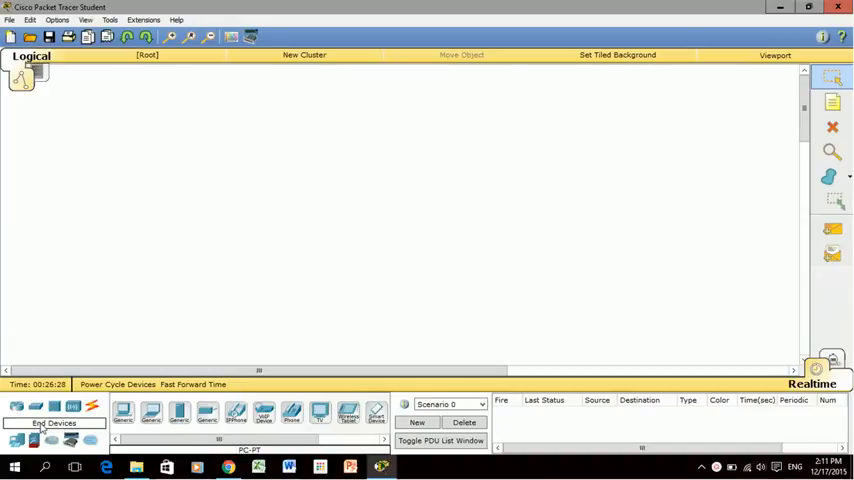
pyautogui.click(17, 406)
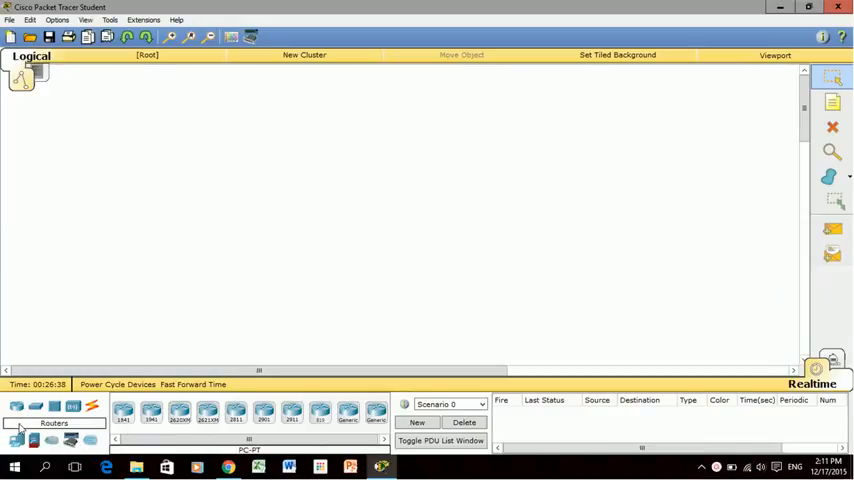
pyautogui.click(17, 440)
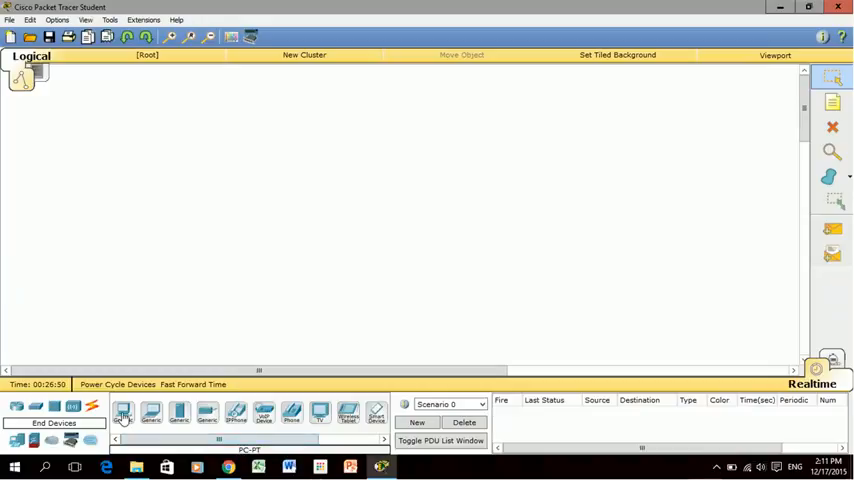
pyautogui.moveTo(150, 412)
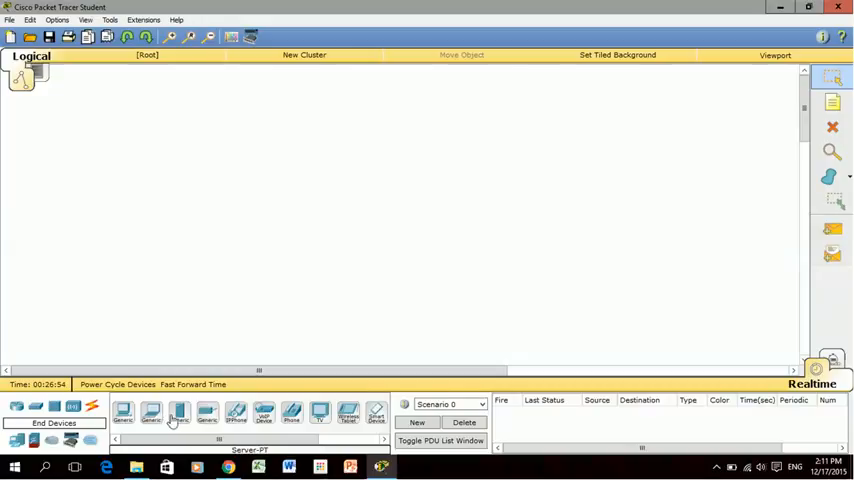
pyautogui.moveTo(207, 414)
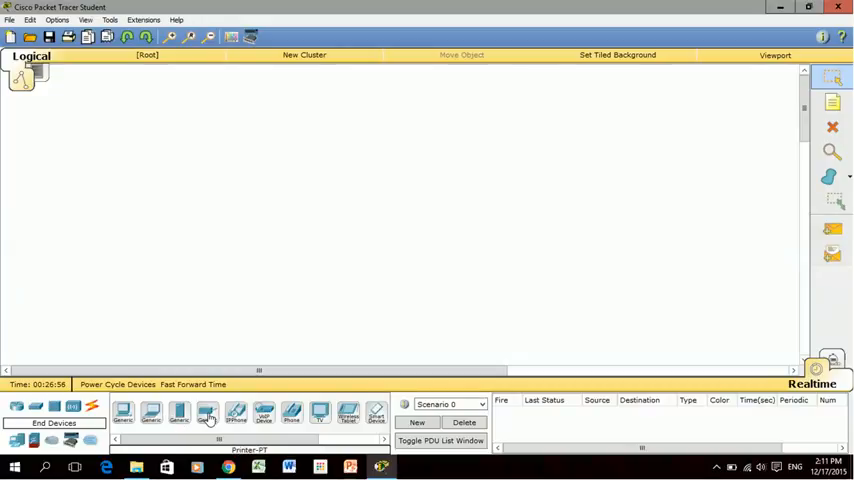
pyautogui.moveTo(293, 415)
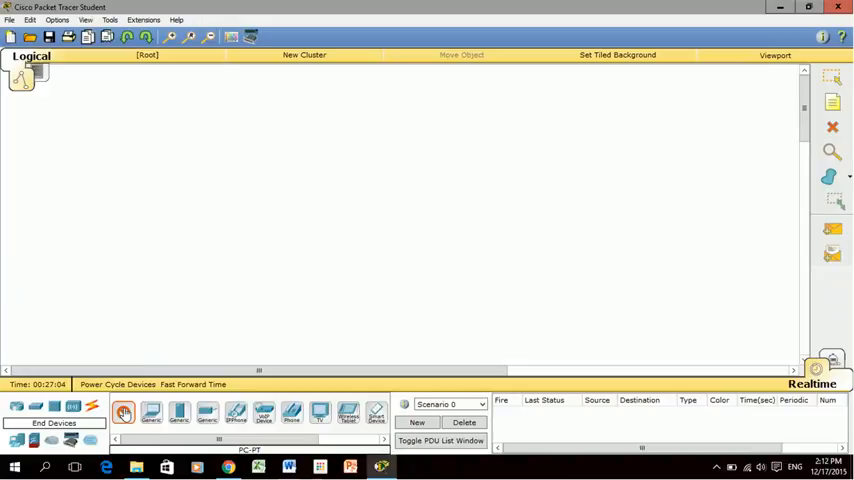
# Place generic PCs PC1 and PC2 side by side on the canvas
pyautogui.click(175, 180)
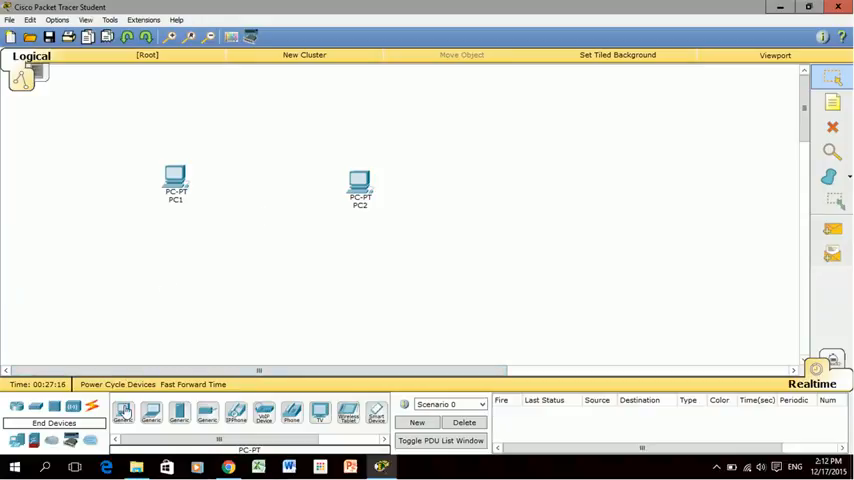
pyautogui.click(123, 411)
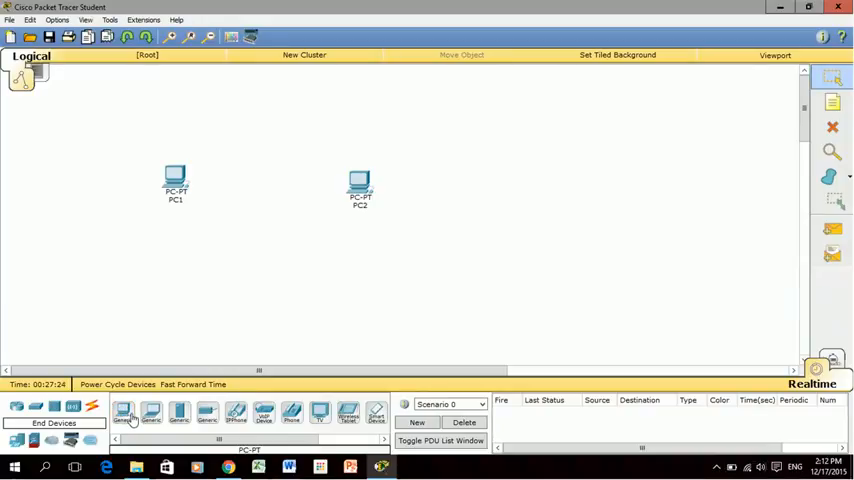
pyautogui.moveTo(150, 415)
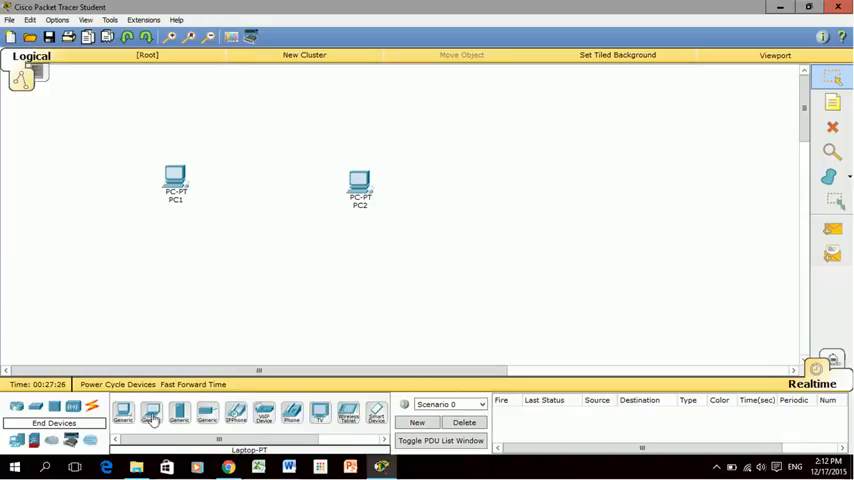
# Place Laptop-PT, Server-PT and Printer-PT, then shift all devices toward the centre
pyautogui.click(151, 413)
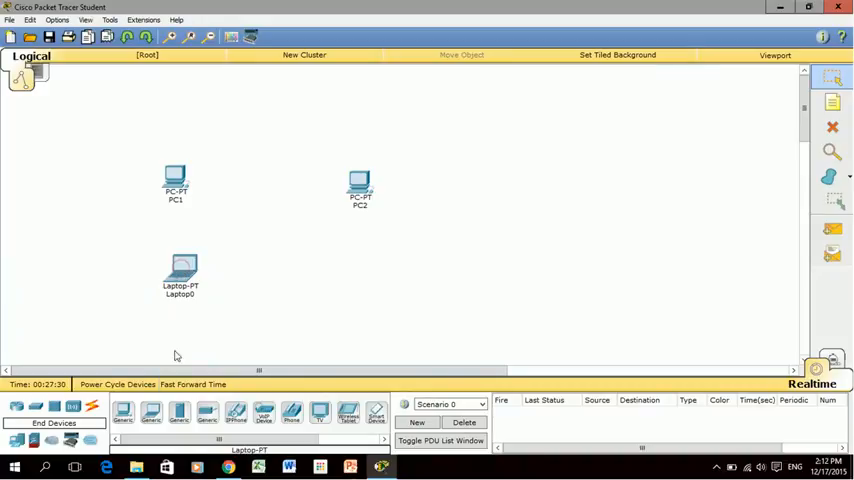
pyautogui.click(178, 411)
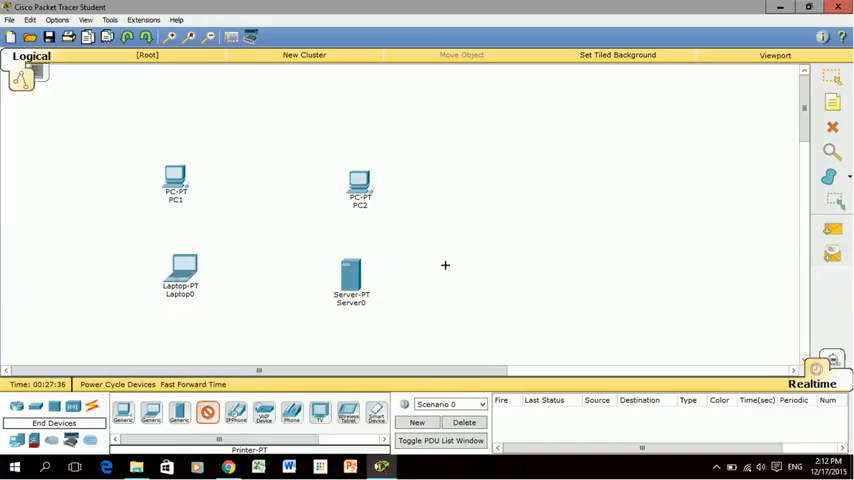
pyautogui.click(456, 270)
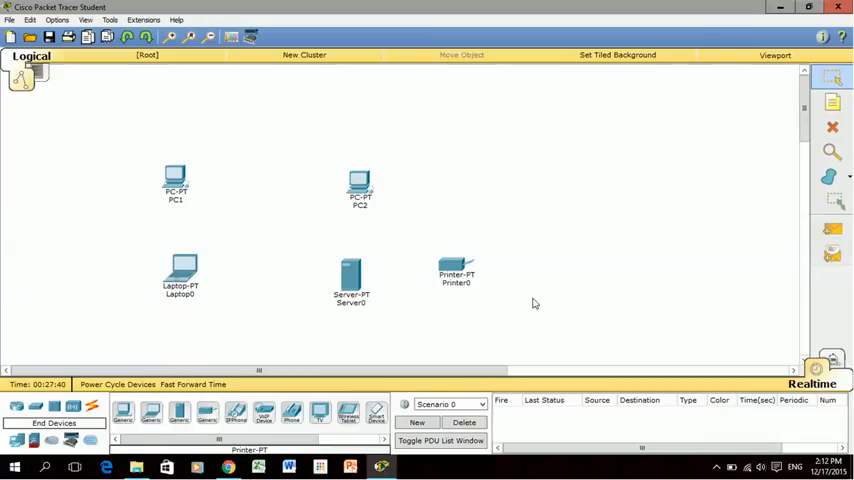
pyautogui.moveTo(451, 339)
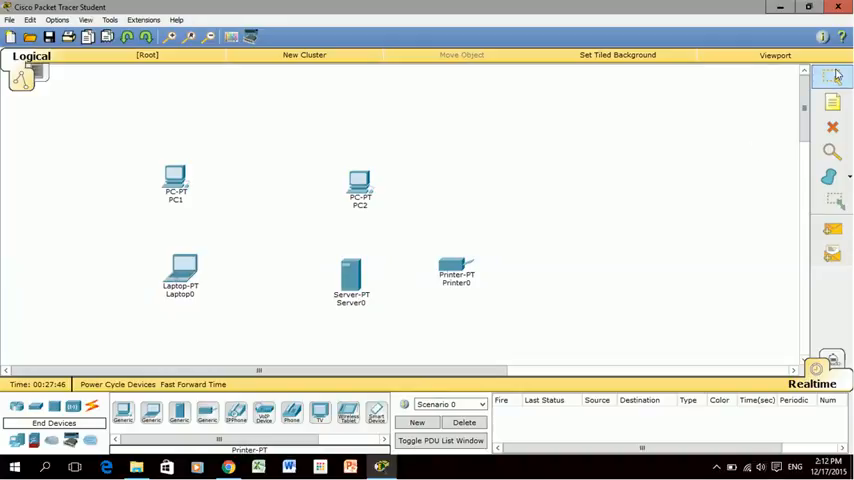
pyautogui.moveTo(556, 337)
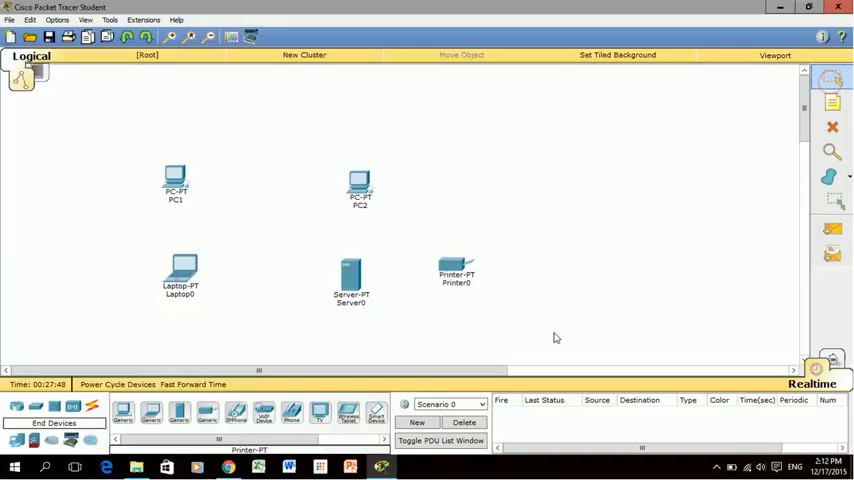
pyautogui.moveTo(148, 143); pyautogui.dragTo(556, 338)
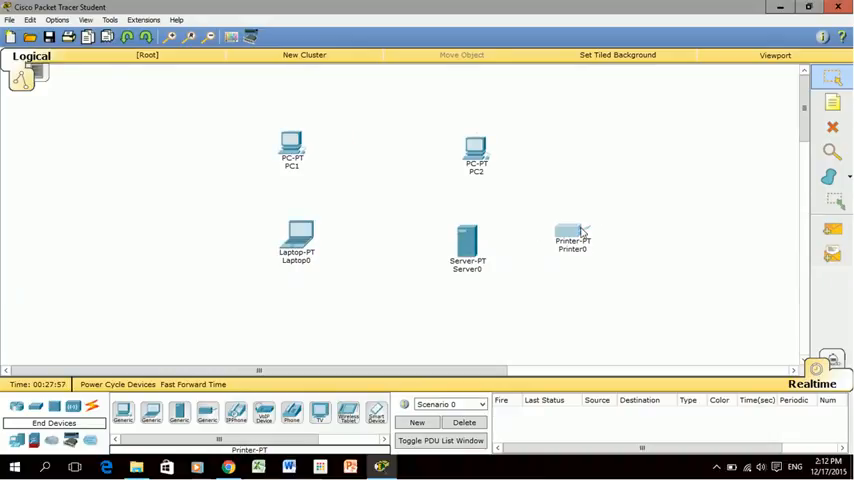
# Drag Printer0 up to sit beside PC2
pyautogui.moveTo(573, 238); pyautogui.dragTo(546, 156)
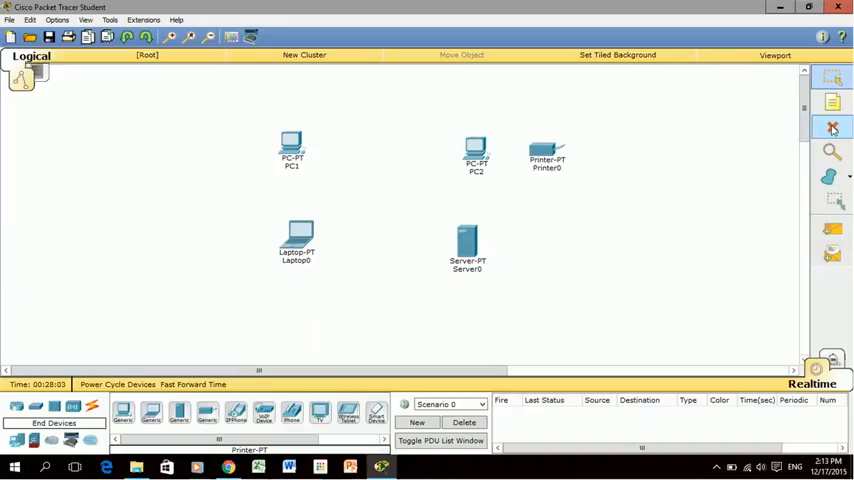
# Delete PC2 and move Printer0 into its former spot
pyautogui.click(833, 127)
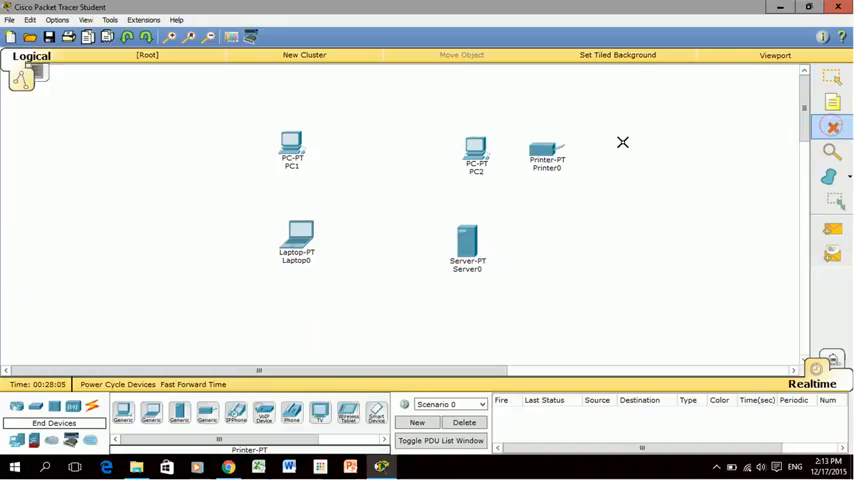
pyautogui.moveTo(478, 155)
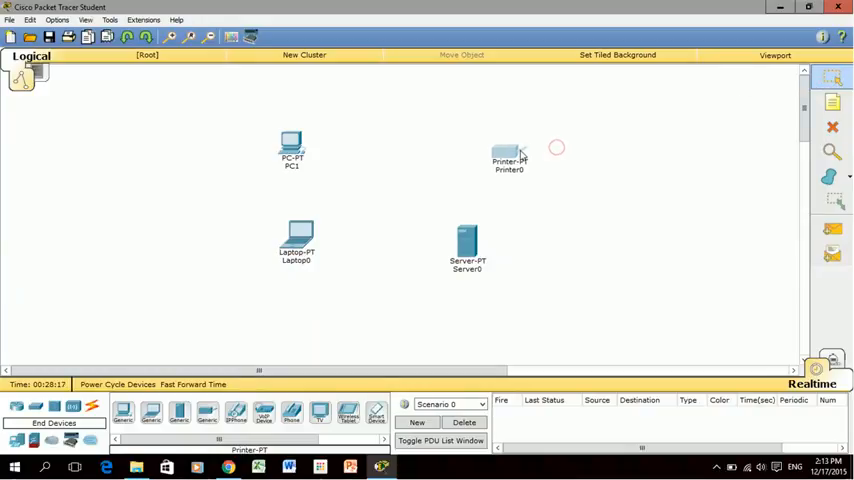
pyautogui.moveTo(509, 155); pyautogui.dragTo(463, 150)
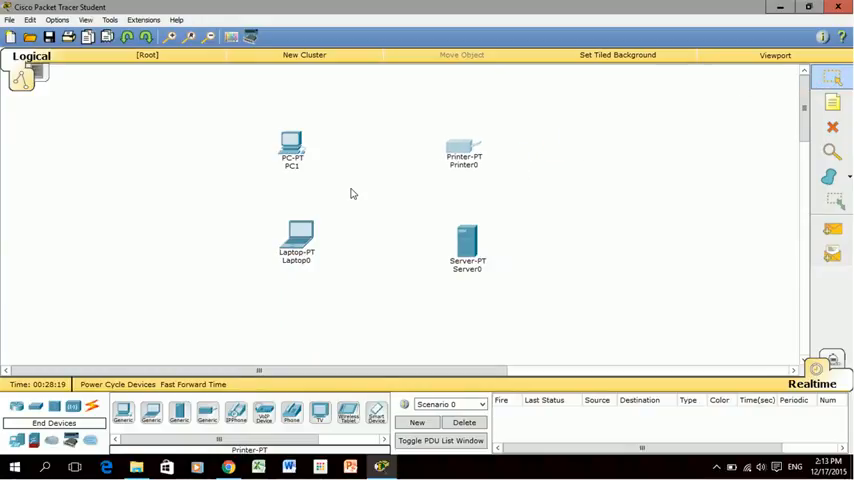
pyautogui.moveTo(170, 182)
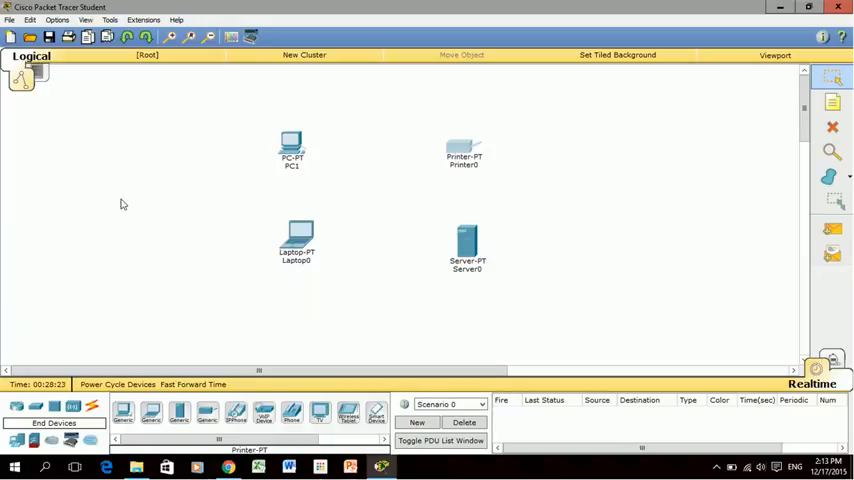
pyautogui.moveTo(6, 358)
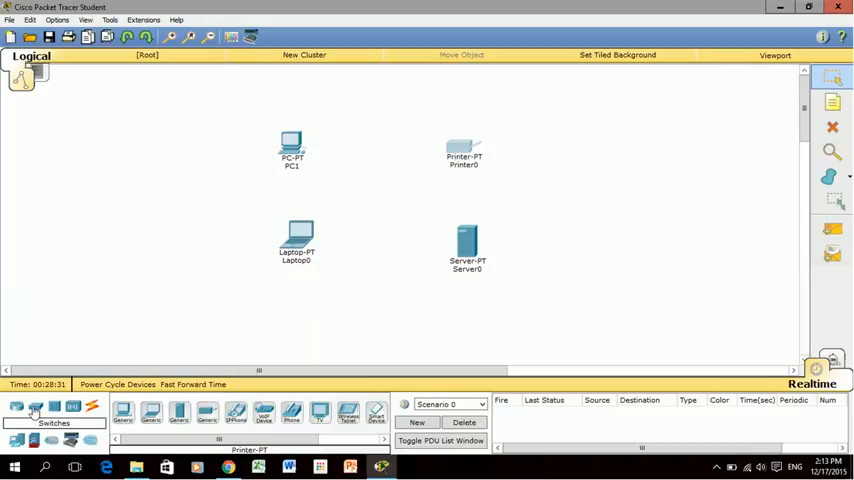
# Switch the device panel to the Switches category to list switch models
pyautogui.click(35, 406)
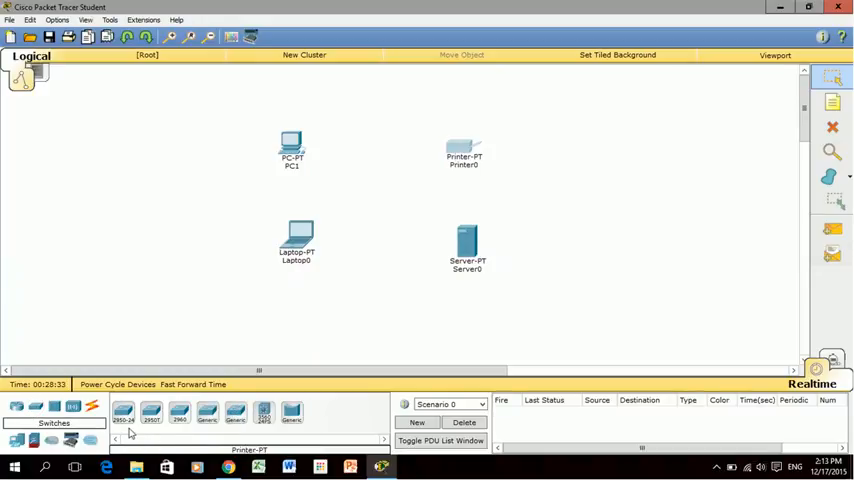
pyautogui.moveTo(293, 413)
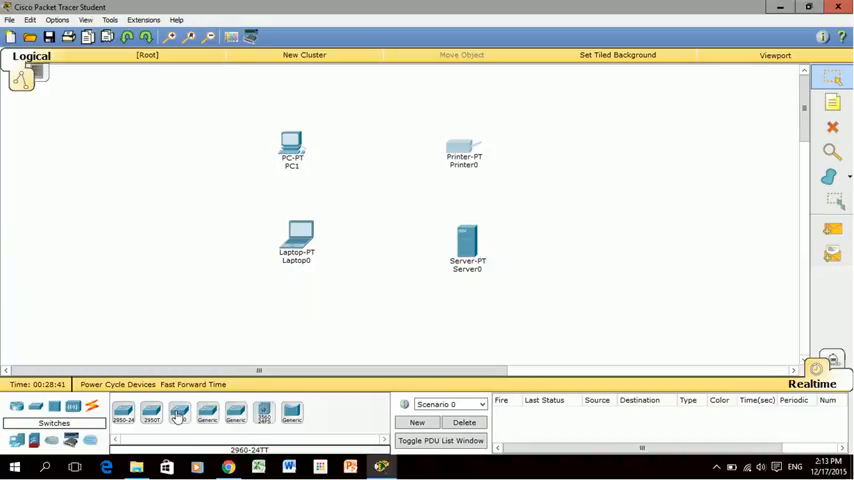
pyautogui.moveTo(206, 413)
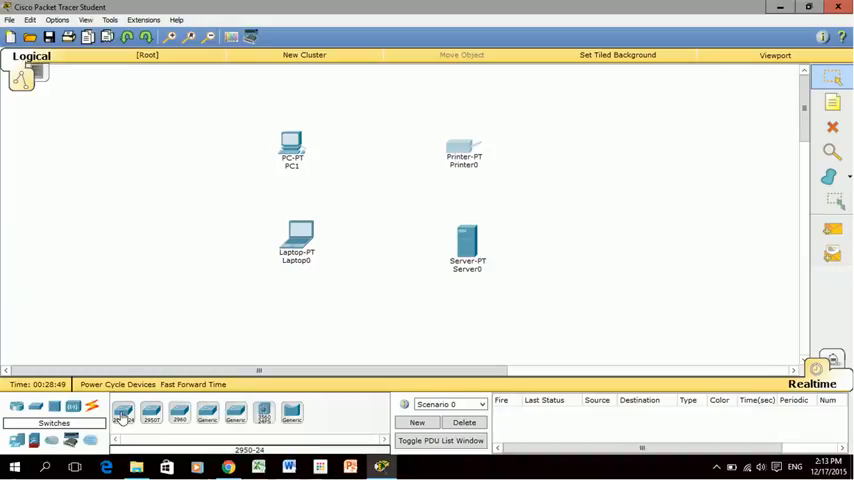
# Choose the 2950-24 model and place Switch0 at the workspace centre
pyautogui.click(123, 413)
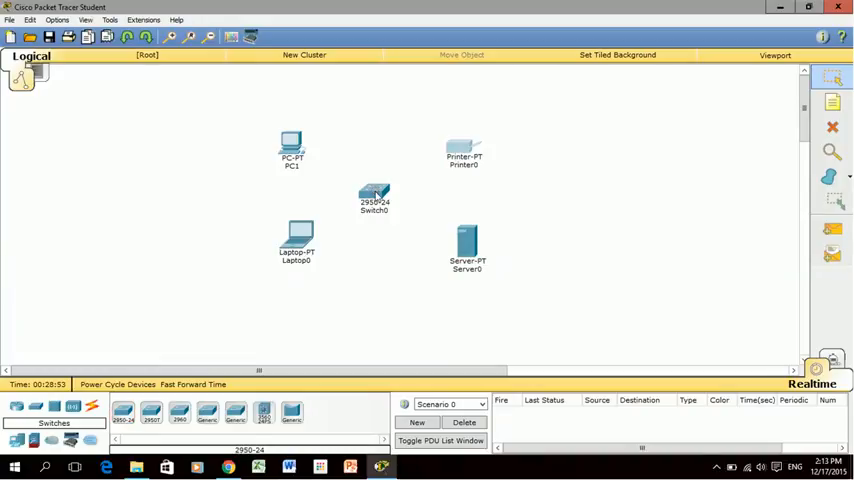
pyautogui.moveTo(361, 297)
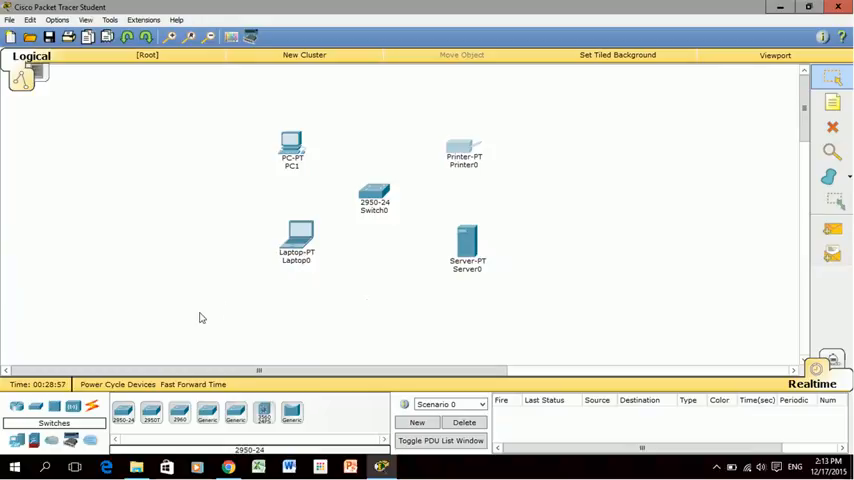
pyautogui.moveTo(139, 289)
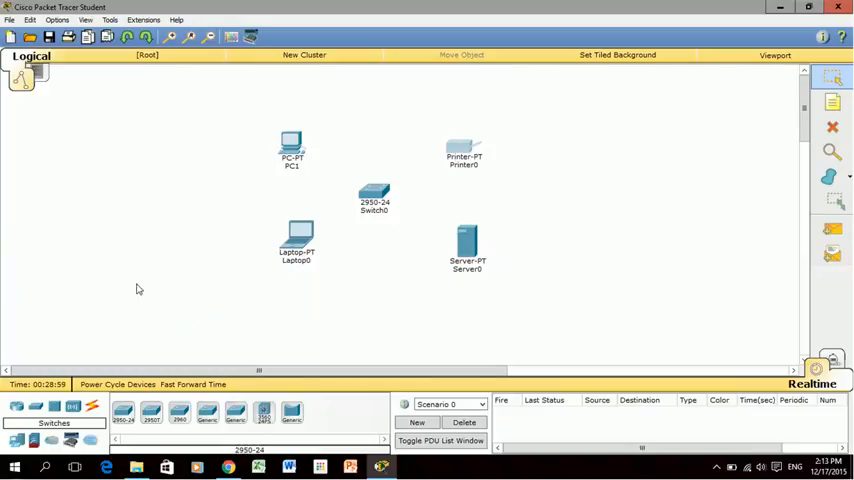
pyautogui.moveTo(151, 240)
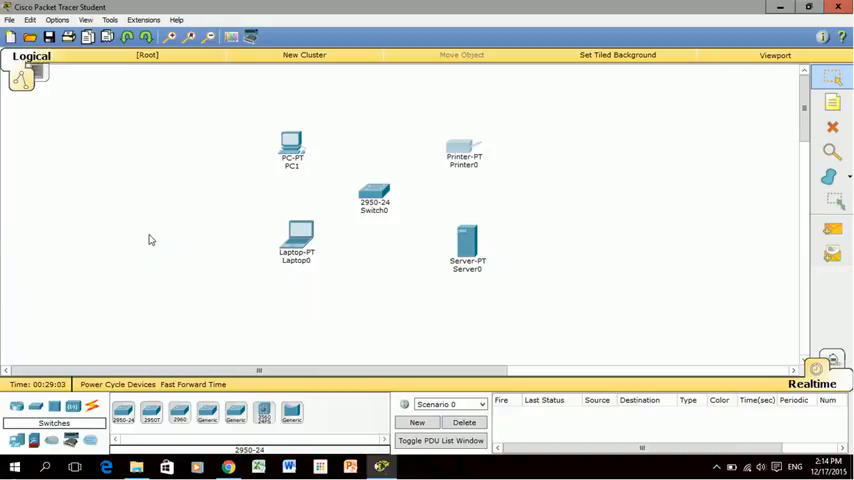